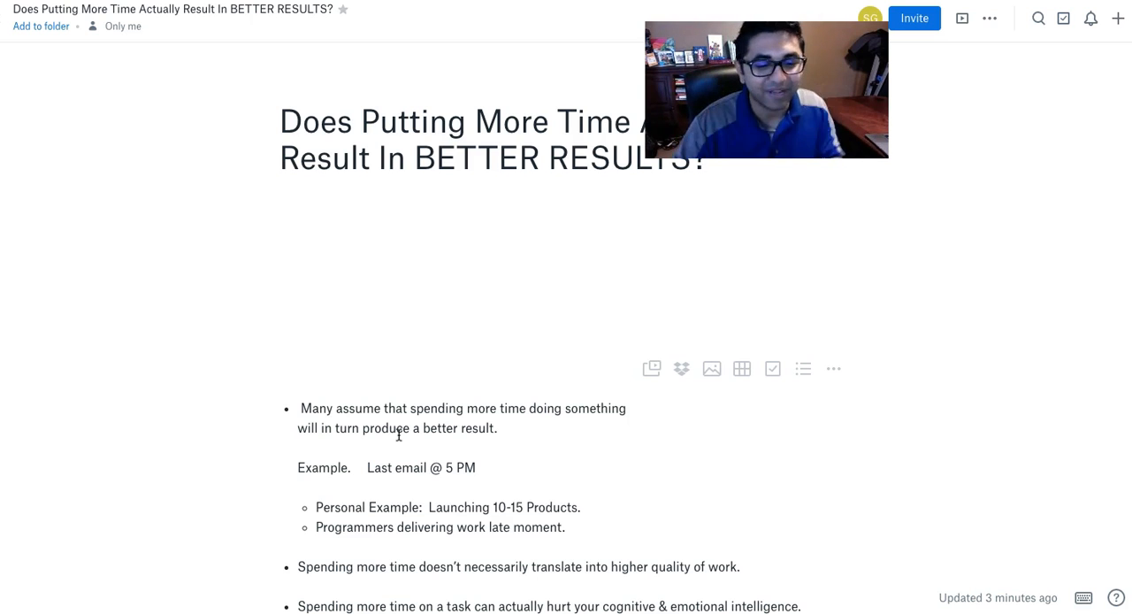
scroll(down, 3)
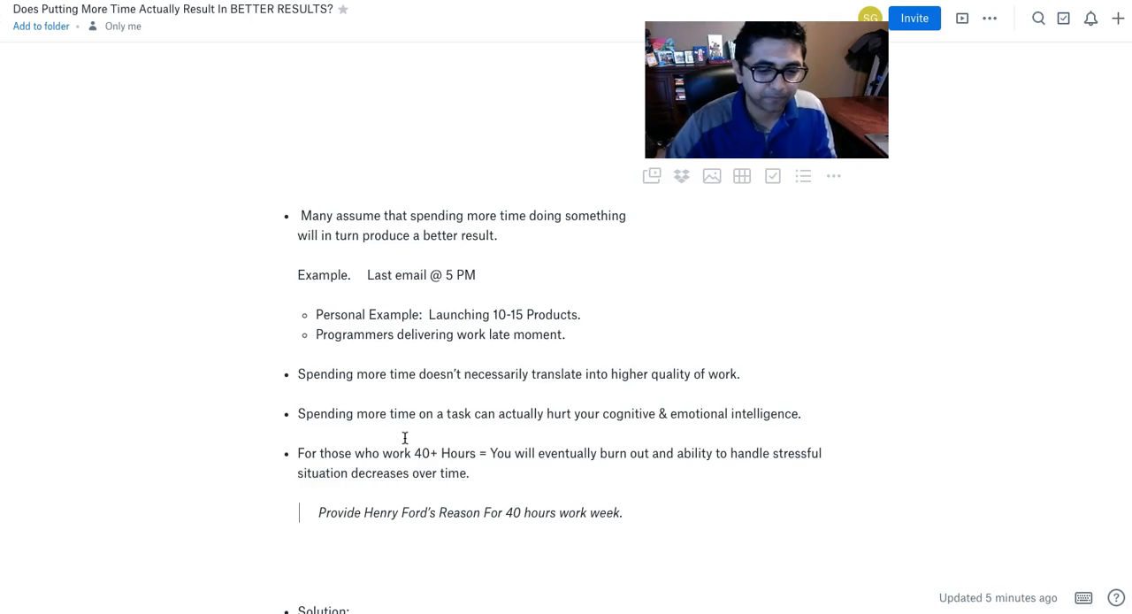
scroll(down, 3)
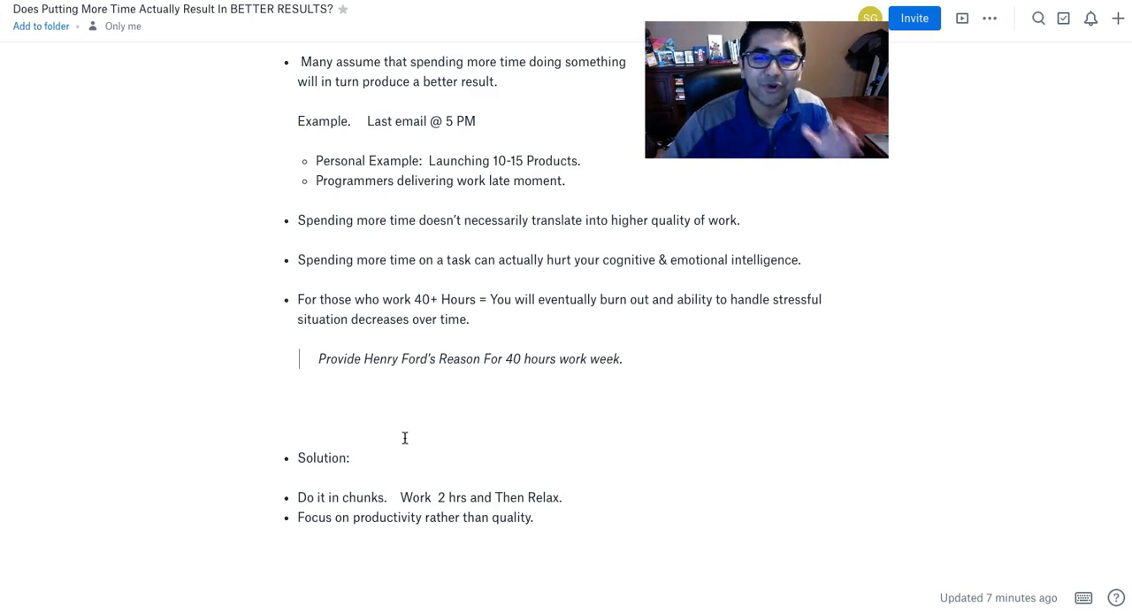
scroll(up, 3)
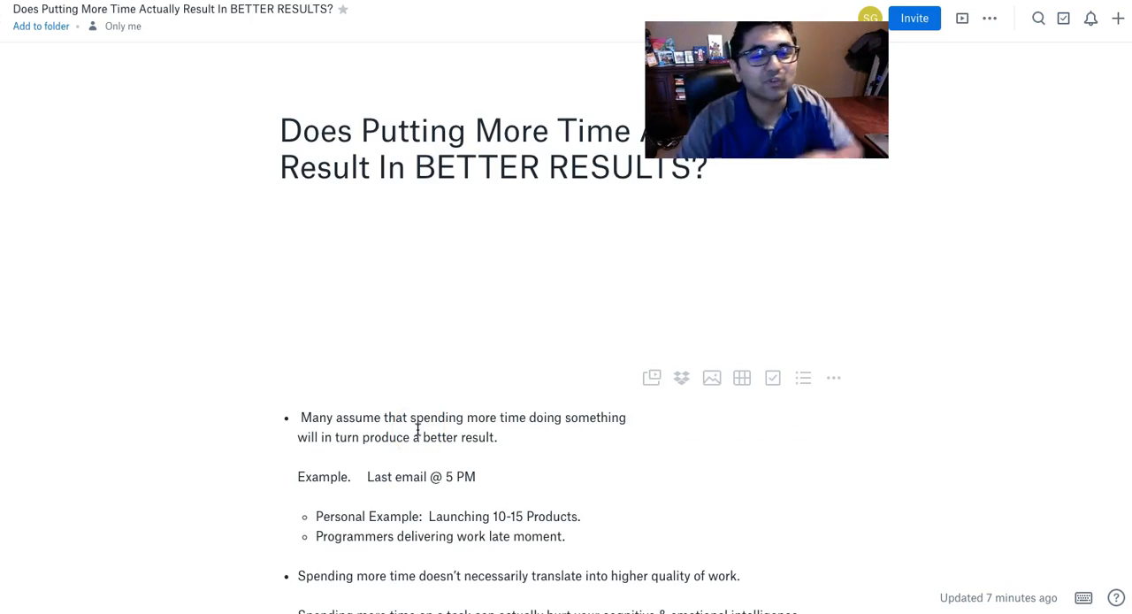